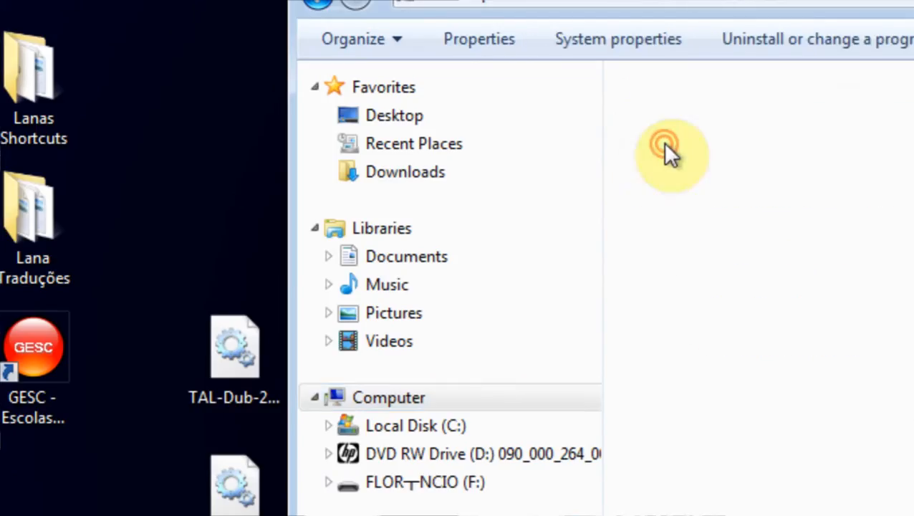
- Browse from Program Files into Ableton > Live 8.2.6 toward its Resources > Devices plug-in folder
click(416, 424)
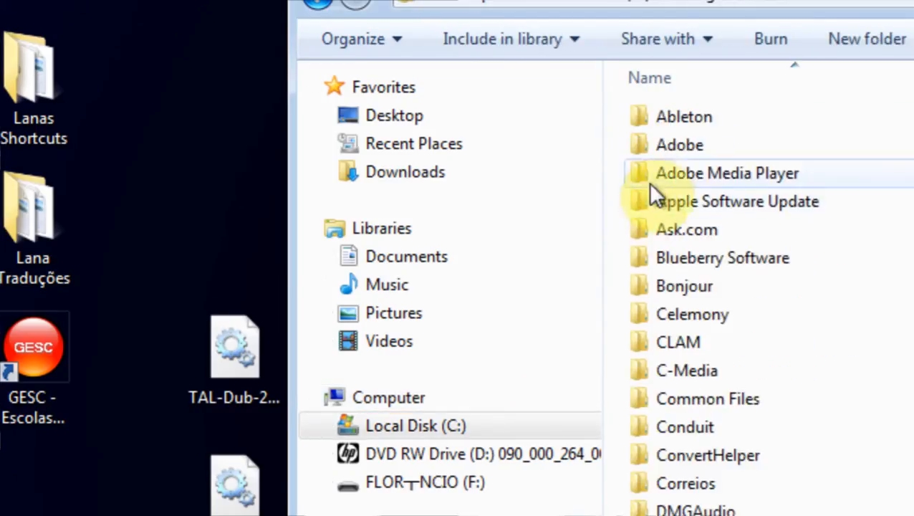
double_click(683, 116)
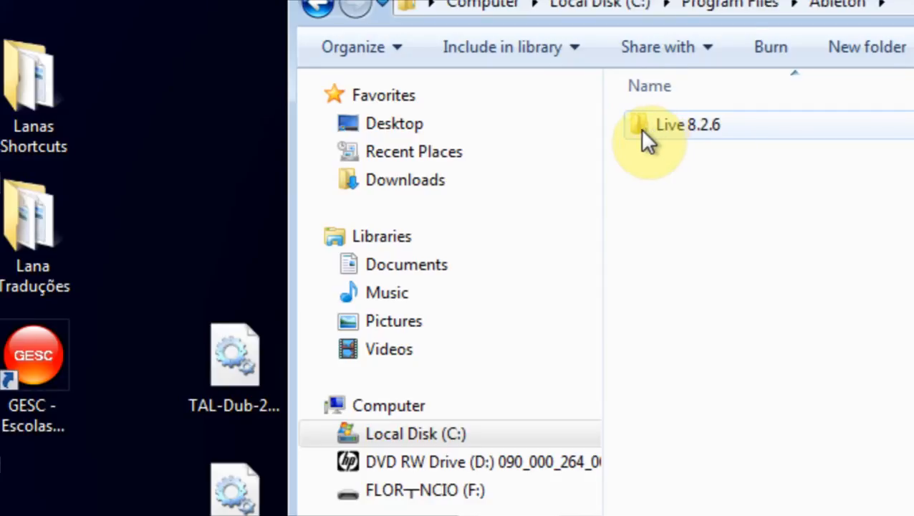
double_click(686, 124)
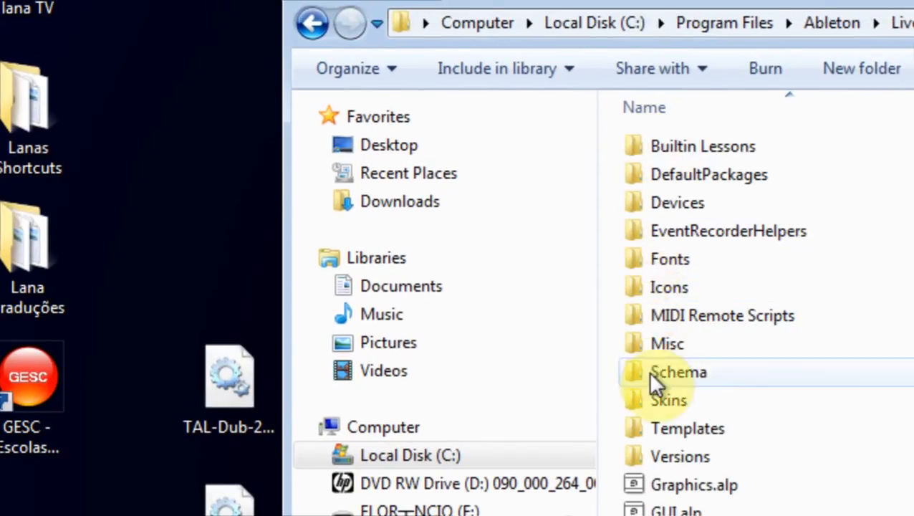
scroll(down, 3)
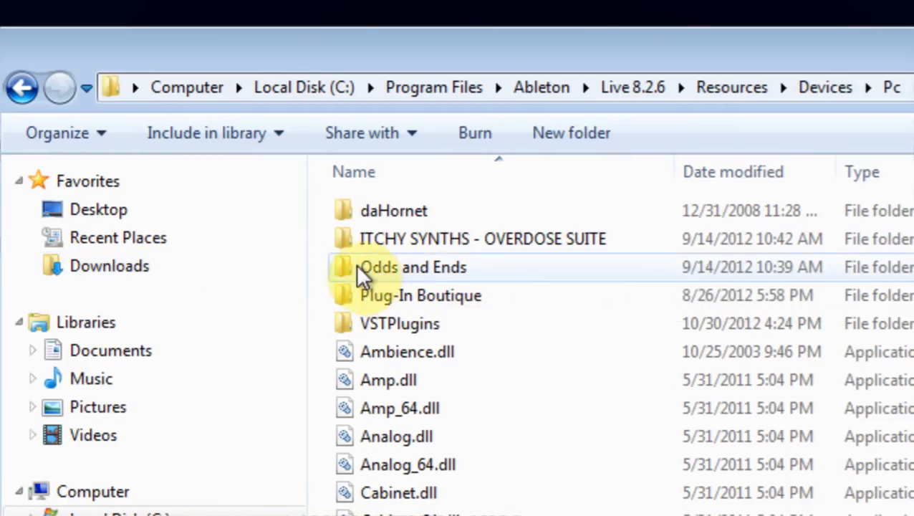
- Move the plug-in DLL files into Odds and Ends, continuing past the Access Denied prompt as administrator
scroll(down, 3)
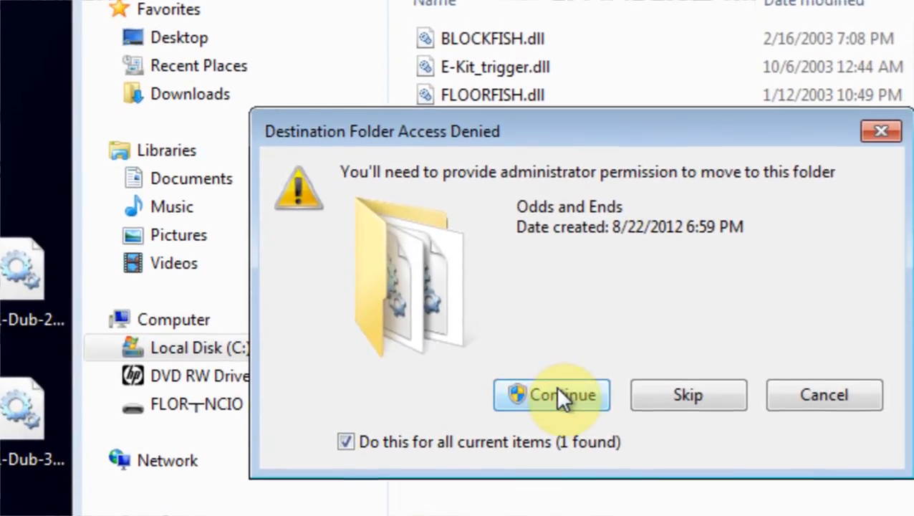
click(551, 395)
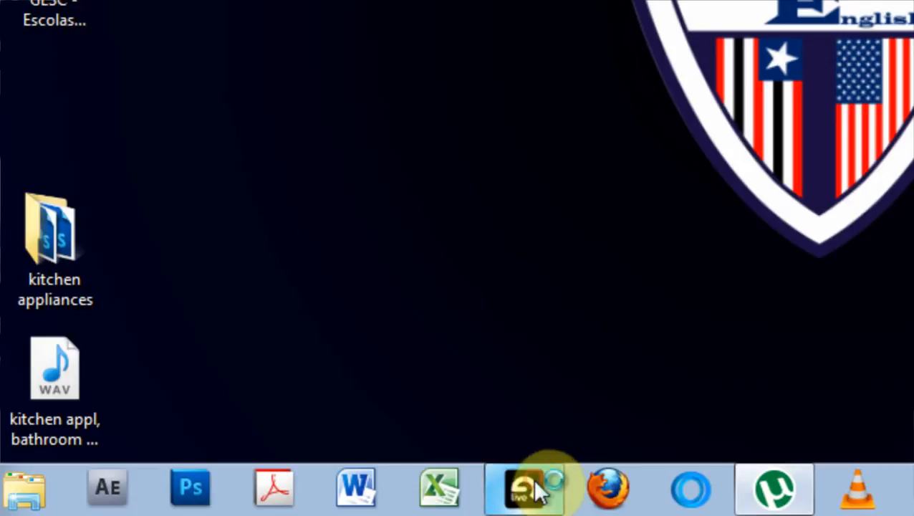
mouse_move(601, 470)
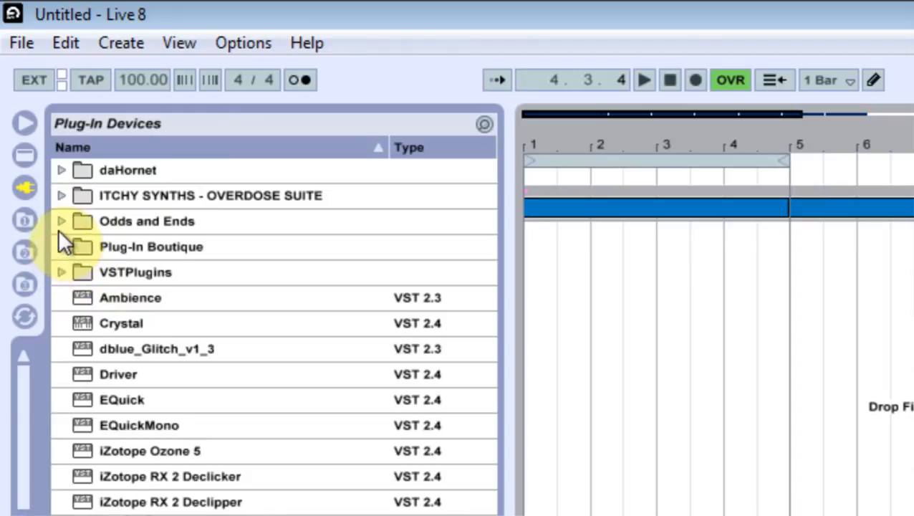
- Expand Odds and Ends in the Plug-In Devices browser to show the moved VST plug-ins
click(62, 220)
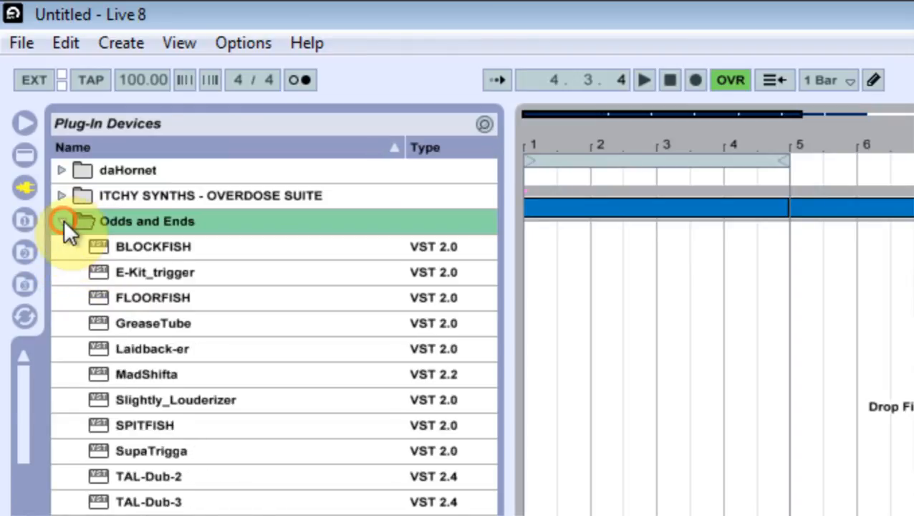